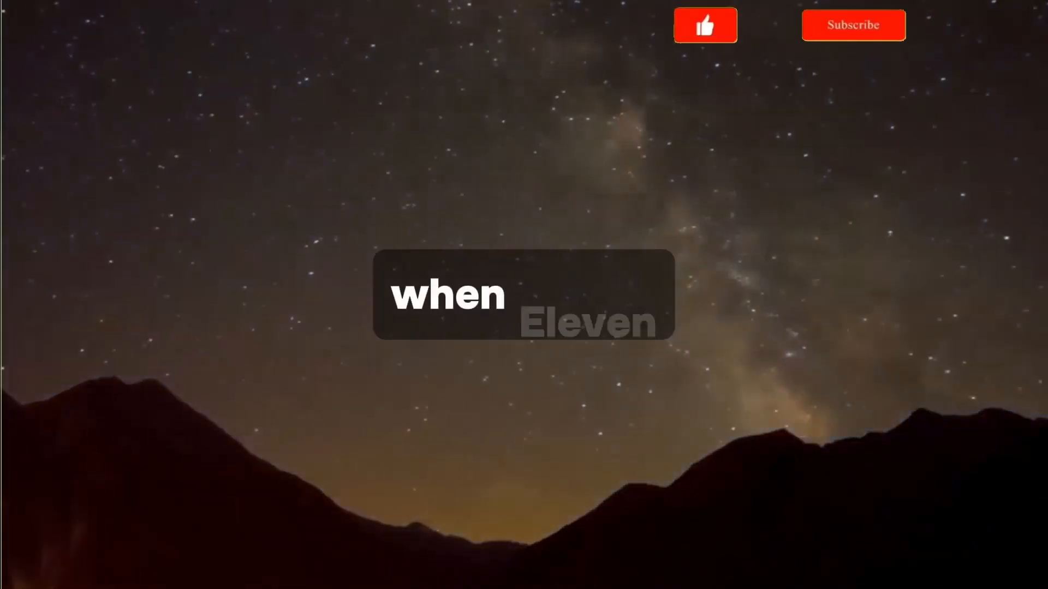
{"action": "left_click", "coordinate": [853, 24]}
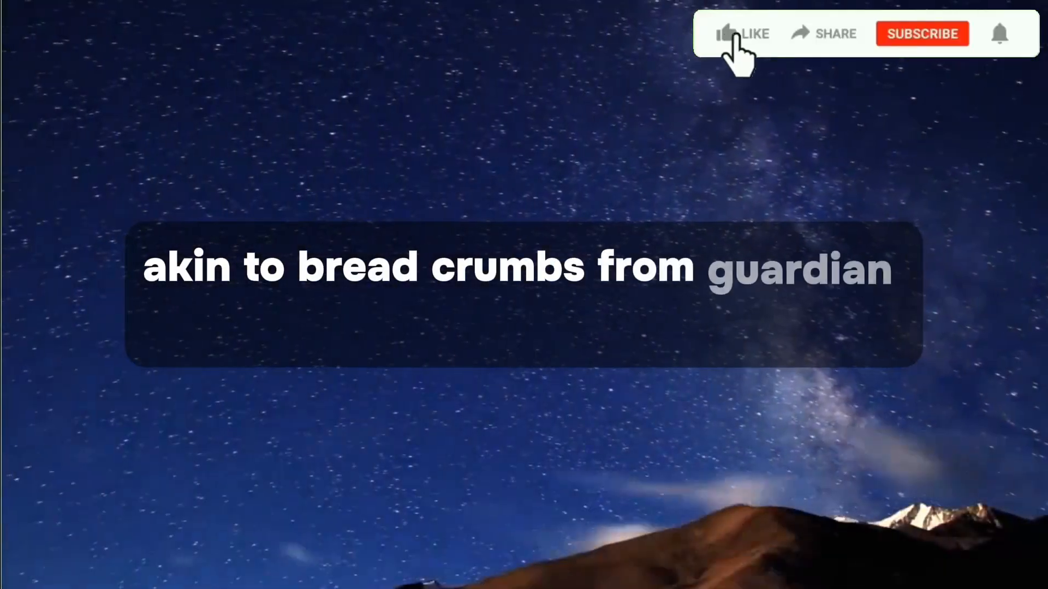
{"action": "left_click", "coordinate": [744, 33]}
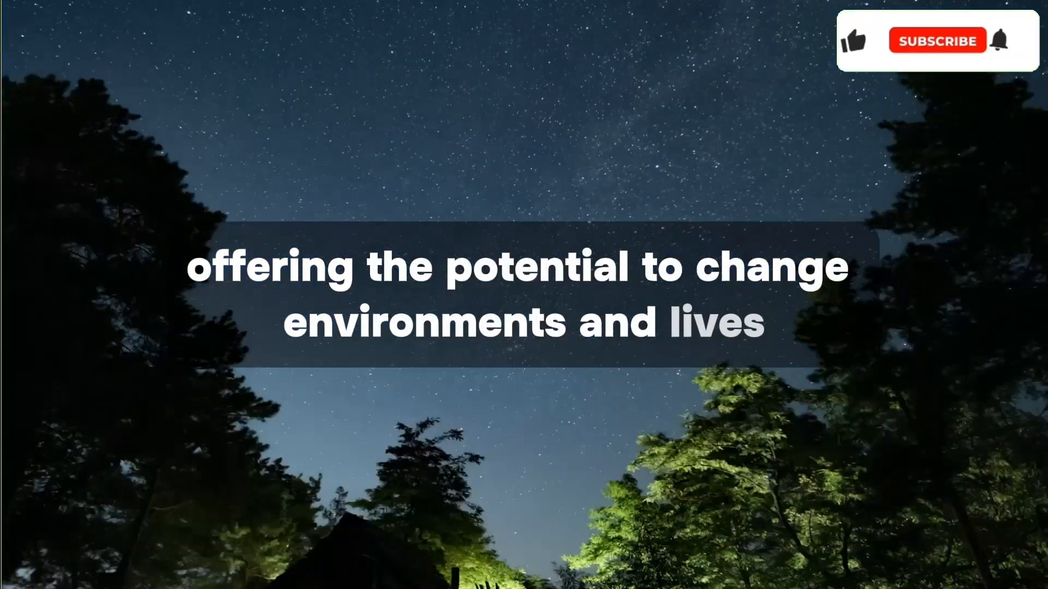
{"action": "left_click", "coordinate": [854, 41]}
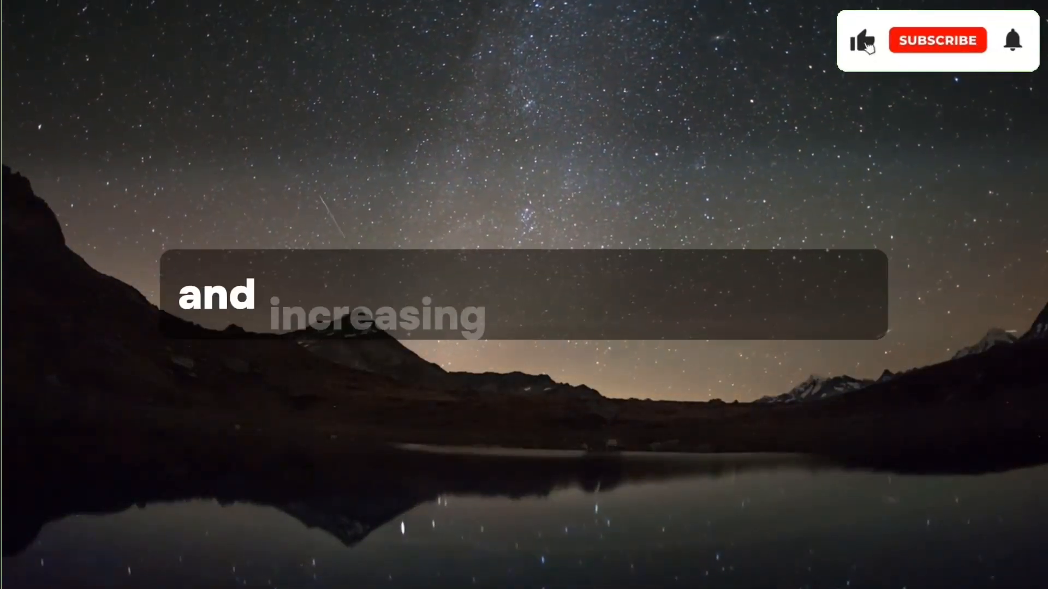
{"action": "left_click", "coordinate": [864, 39]}
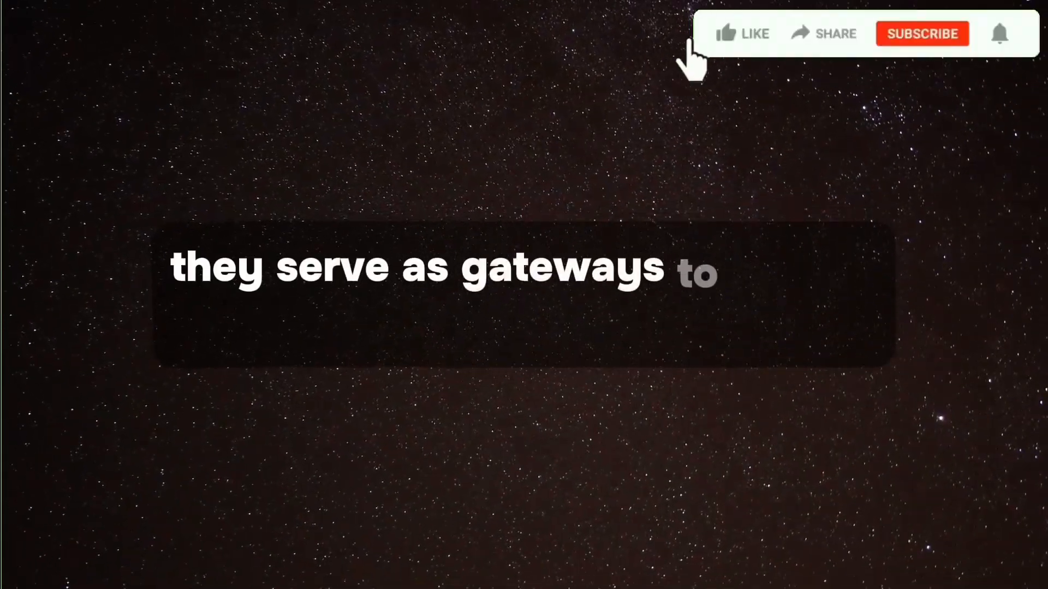
{"action": "left_click", "coordinate": [725, 33]}
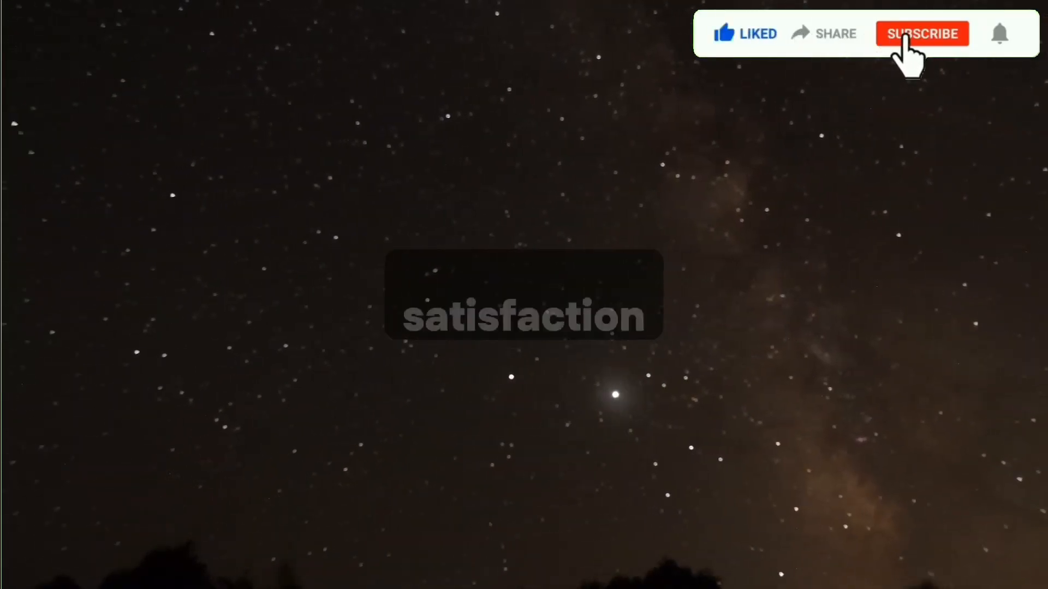
{"action": "left_click", "coordinate": [923, 33]}
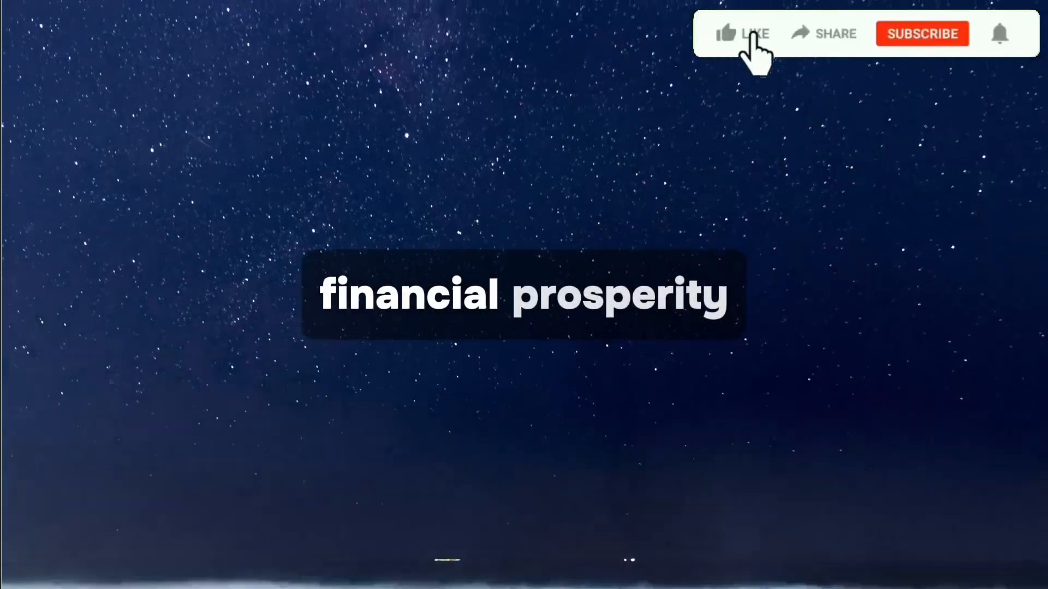
{"action": "left_click", "coordinate": [743, 34]}
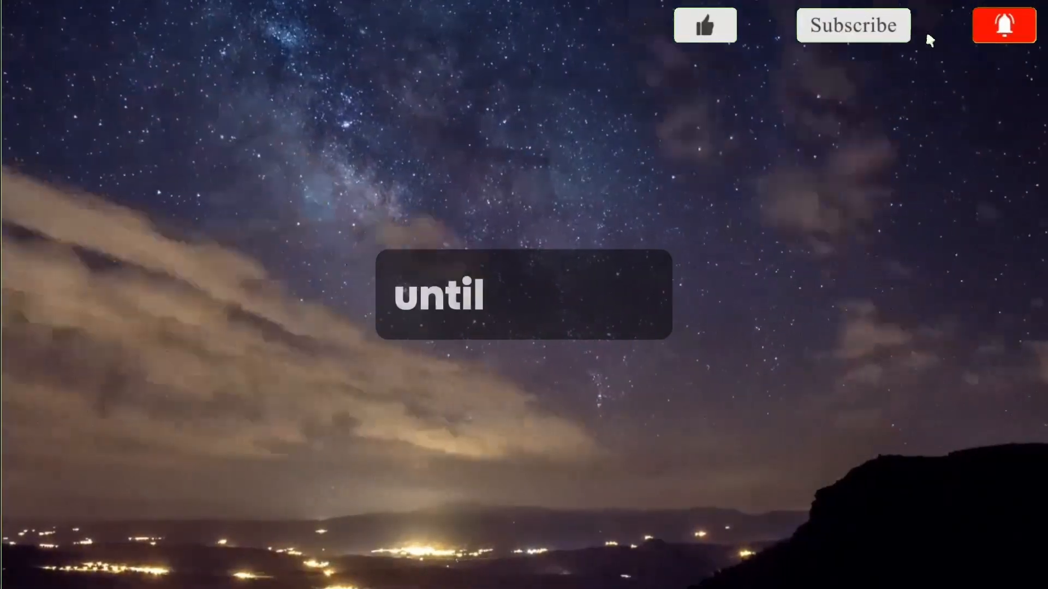
{"action": "left_click", "coordinate": [705, 25]}
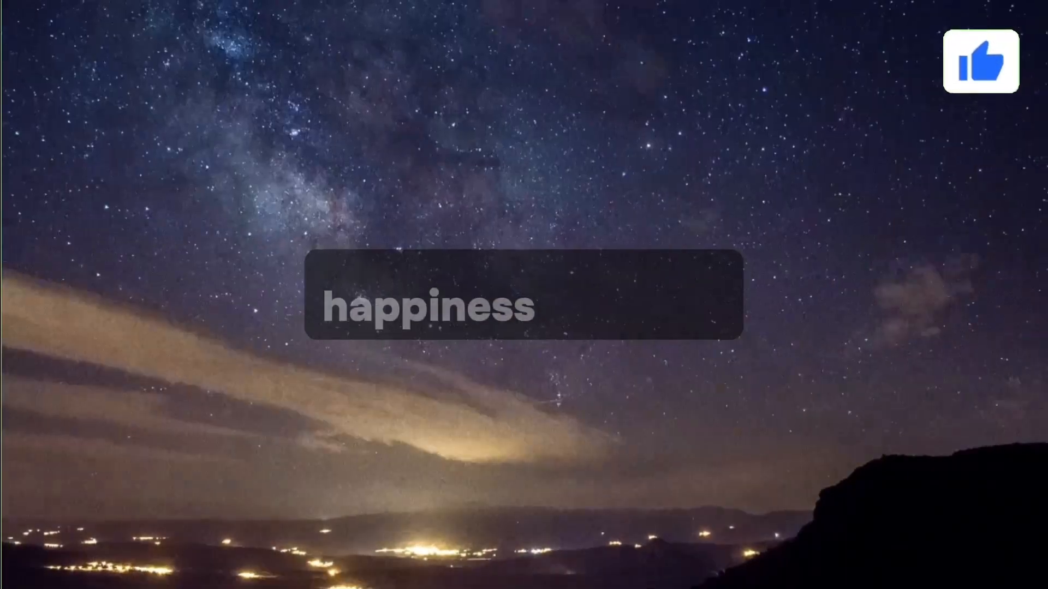